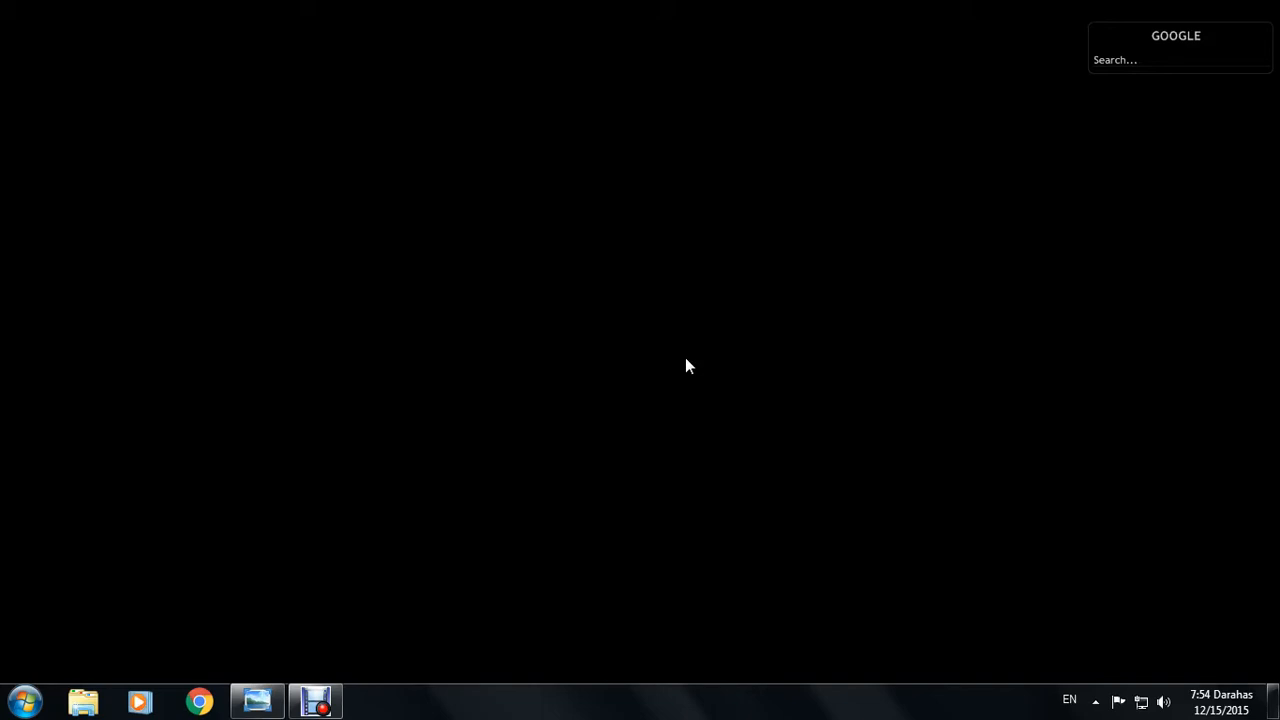
pyautogui.moveTo(398, 442)
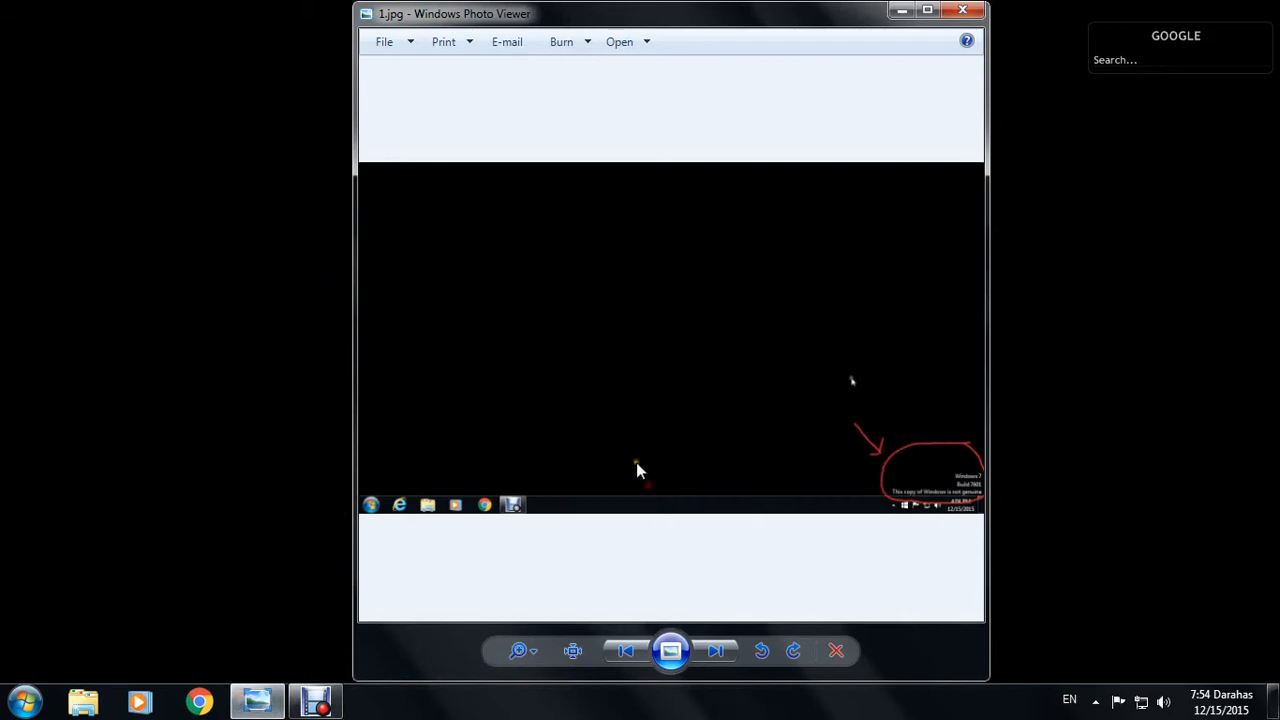
# Step: Close the watermark screenshot in Photo Viewer to return to the desktop
pyautogui.click(962, 10)
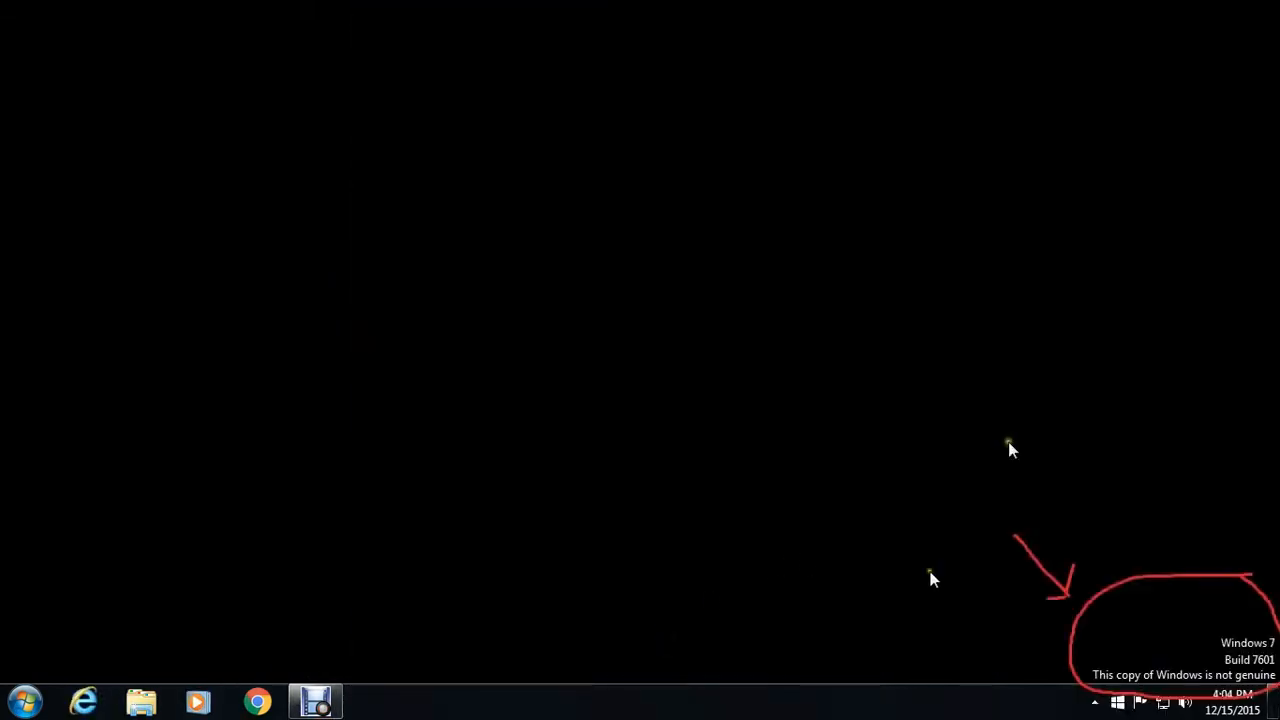
pyautogui.moveTo(812, 312)
pyautogui.write('cmd')
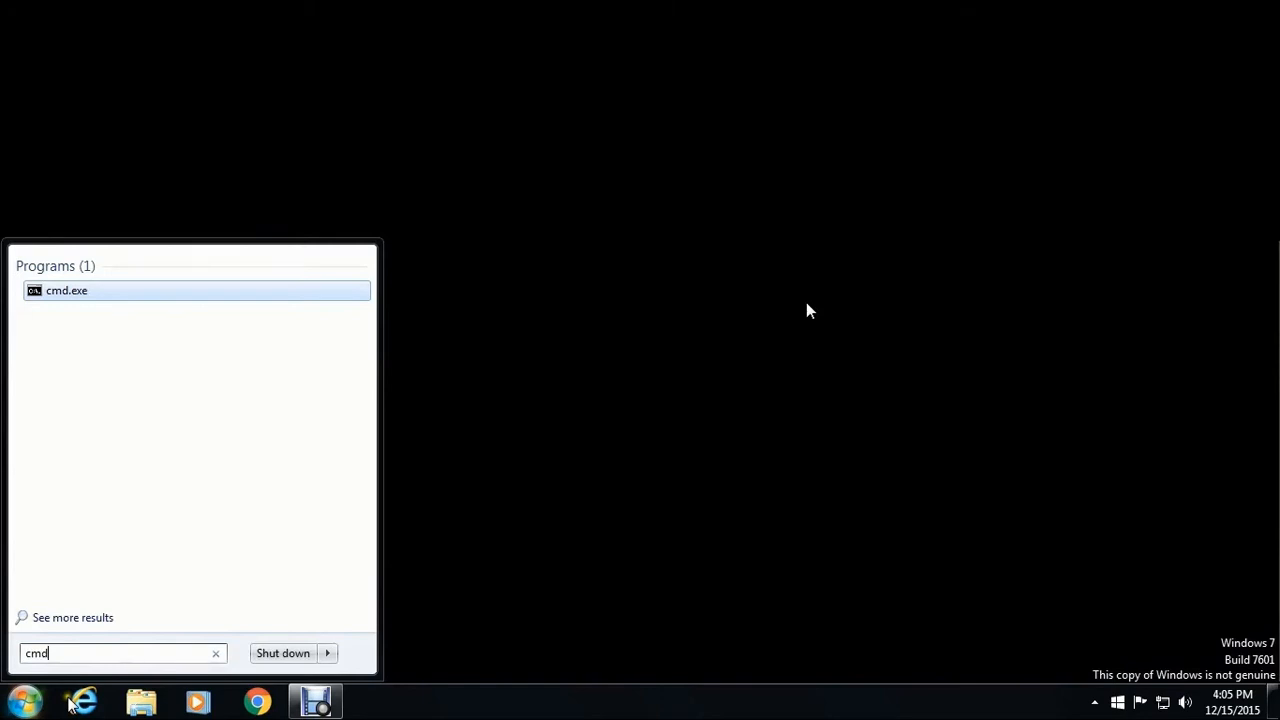
# Step: Launch the cmd.exe search result with Run as administrator
pyautogui.rightClick(68, 290)
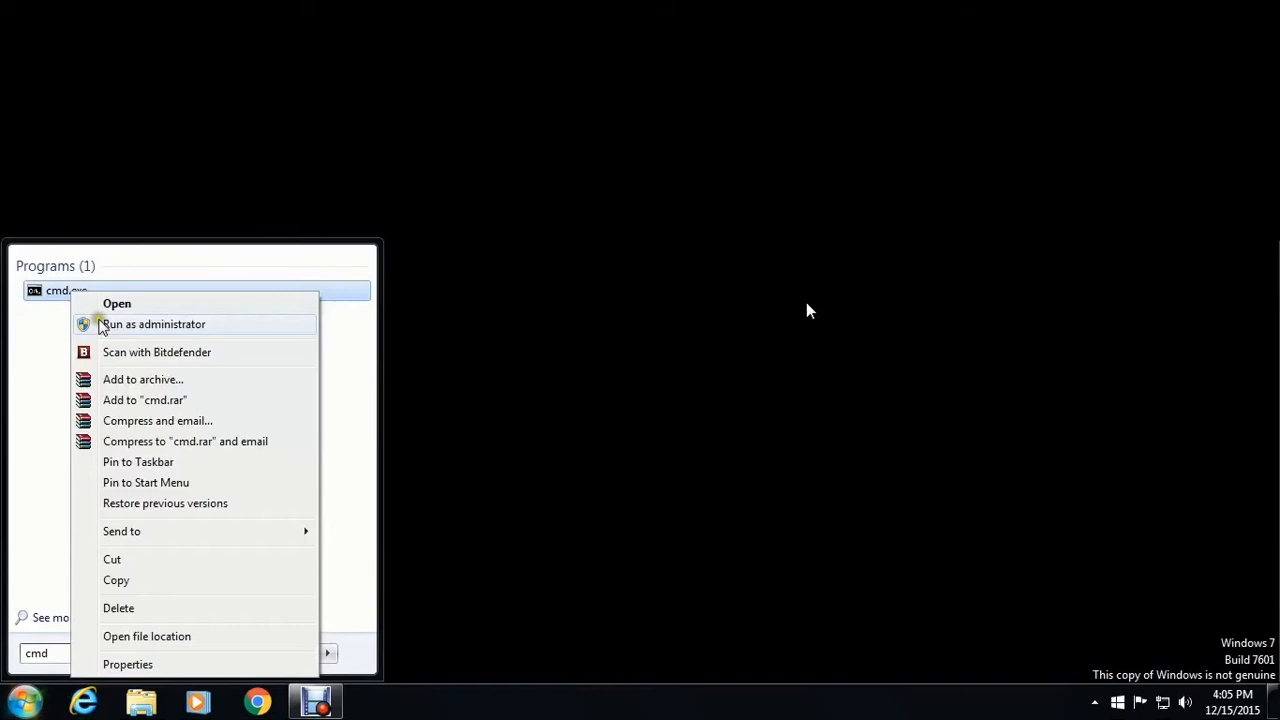
pyautogui.click(152, 324)
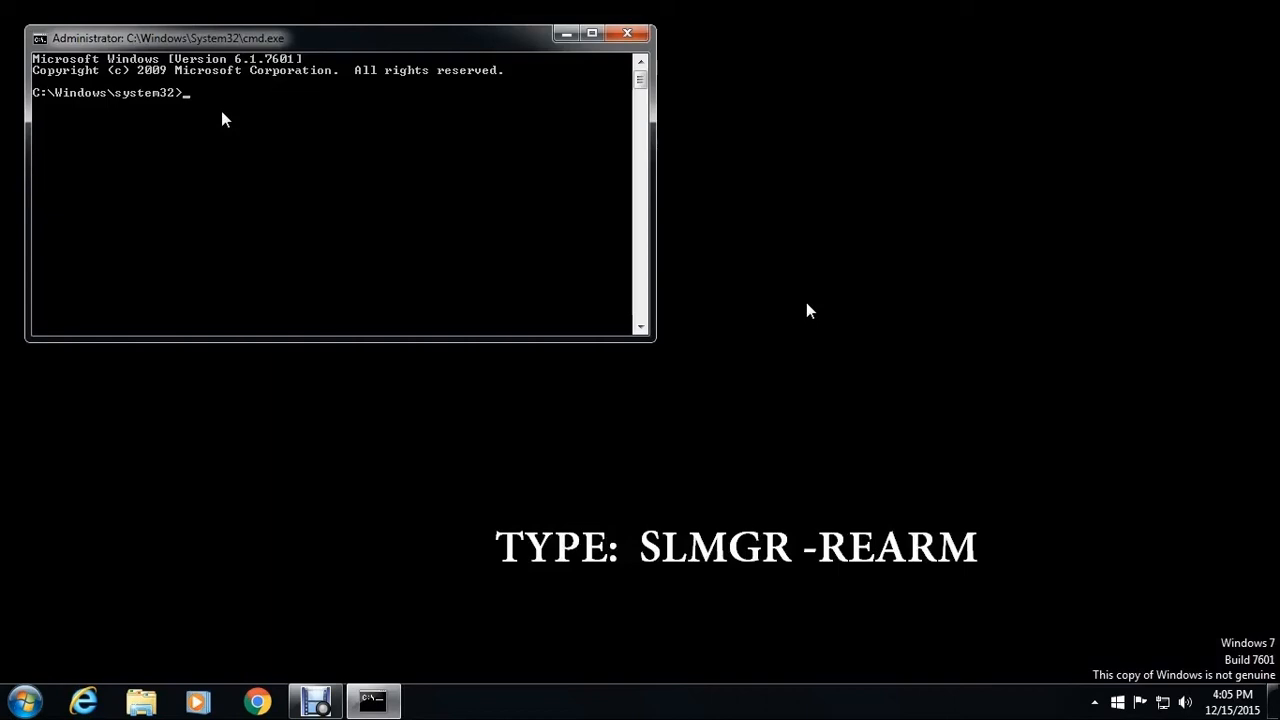
# Step: Run SLMGR -REARM in the elevated prompt and acknowledge the success dialog with OK
pyautogui.write('SLMGR -REARM')
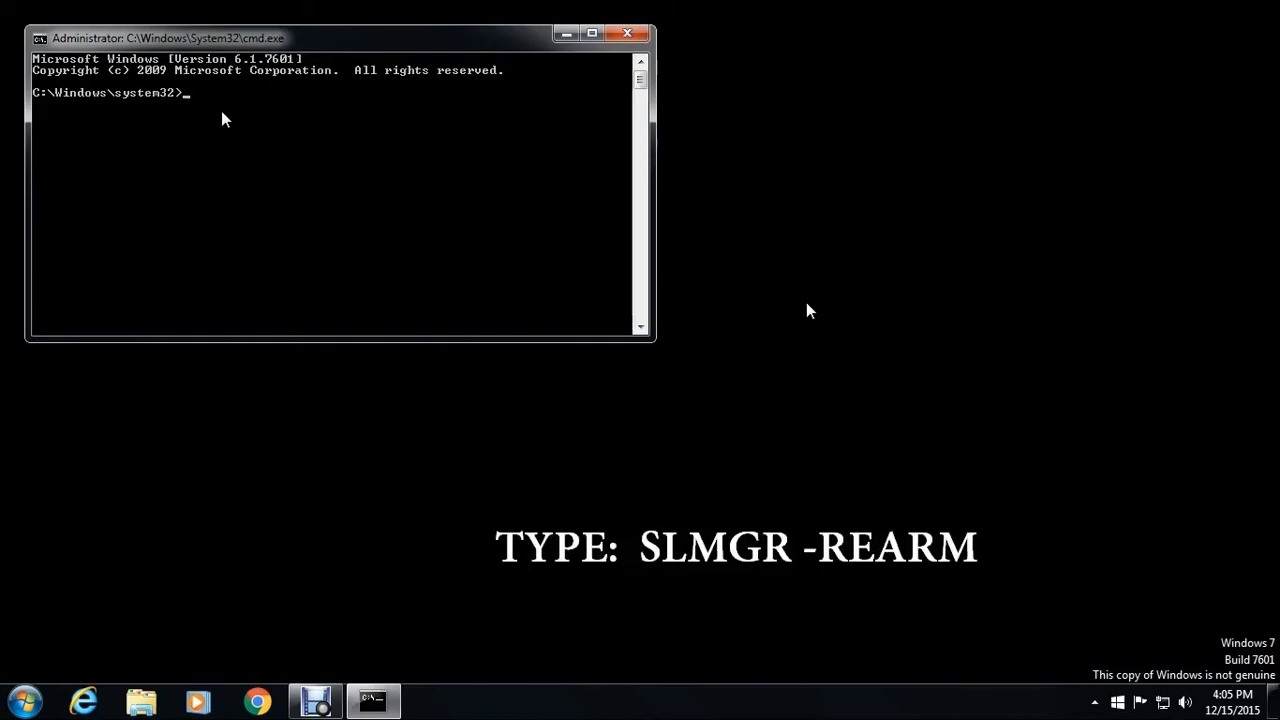
pyautogui.write('SLMGR -REARM')
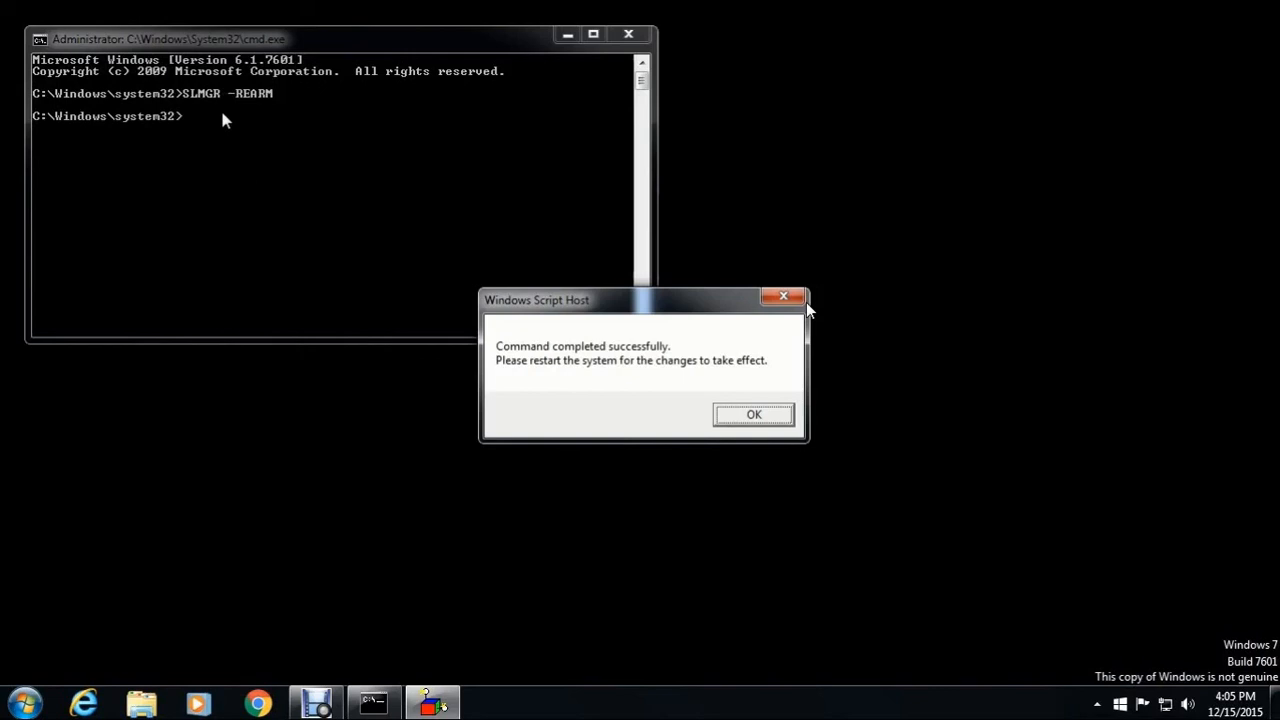
pyautogui.click(752, 414)
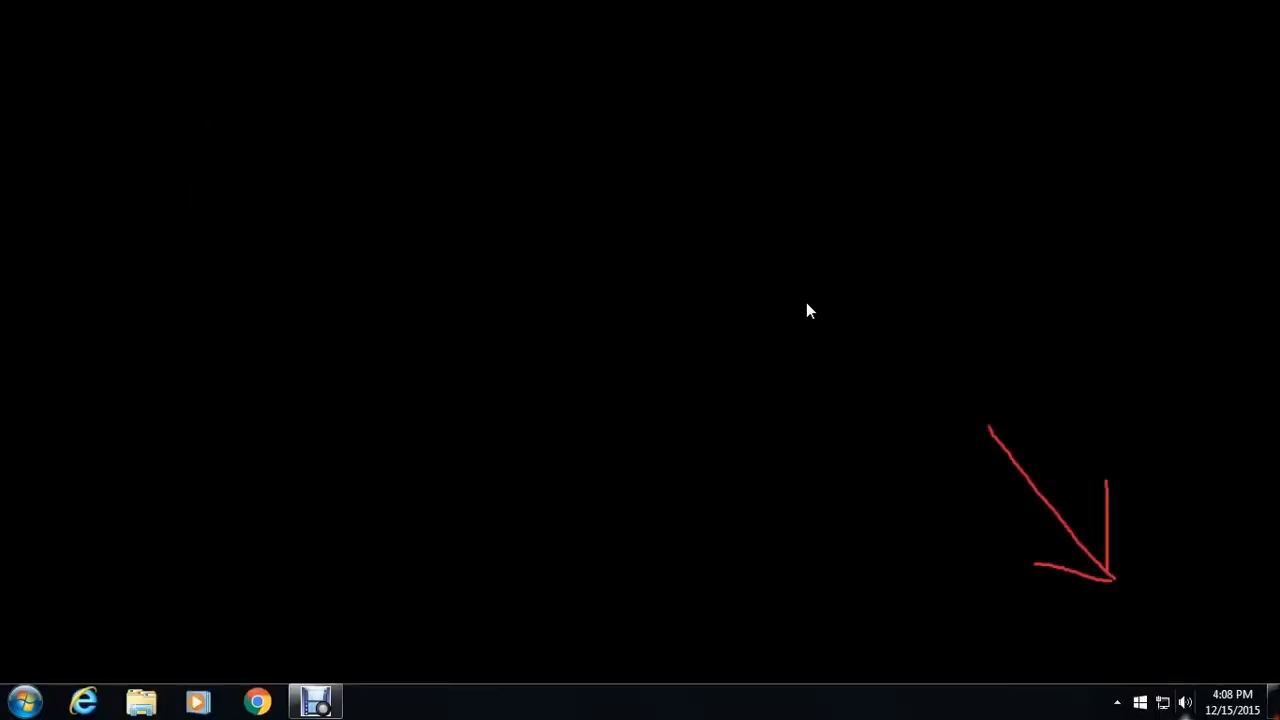